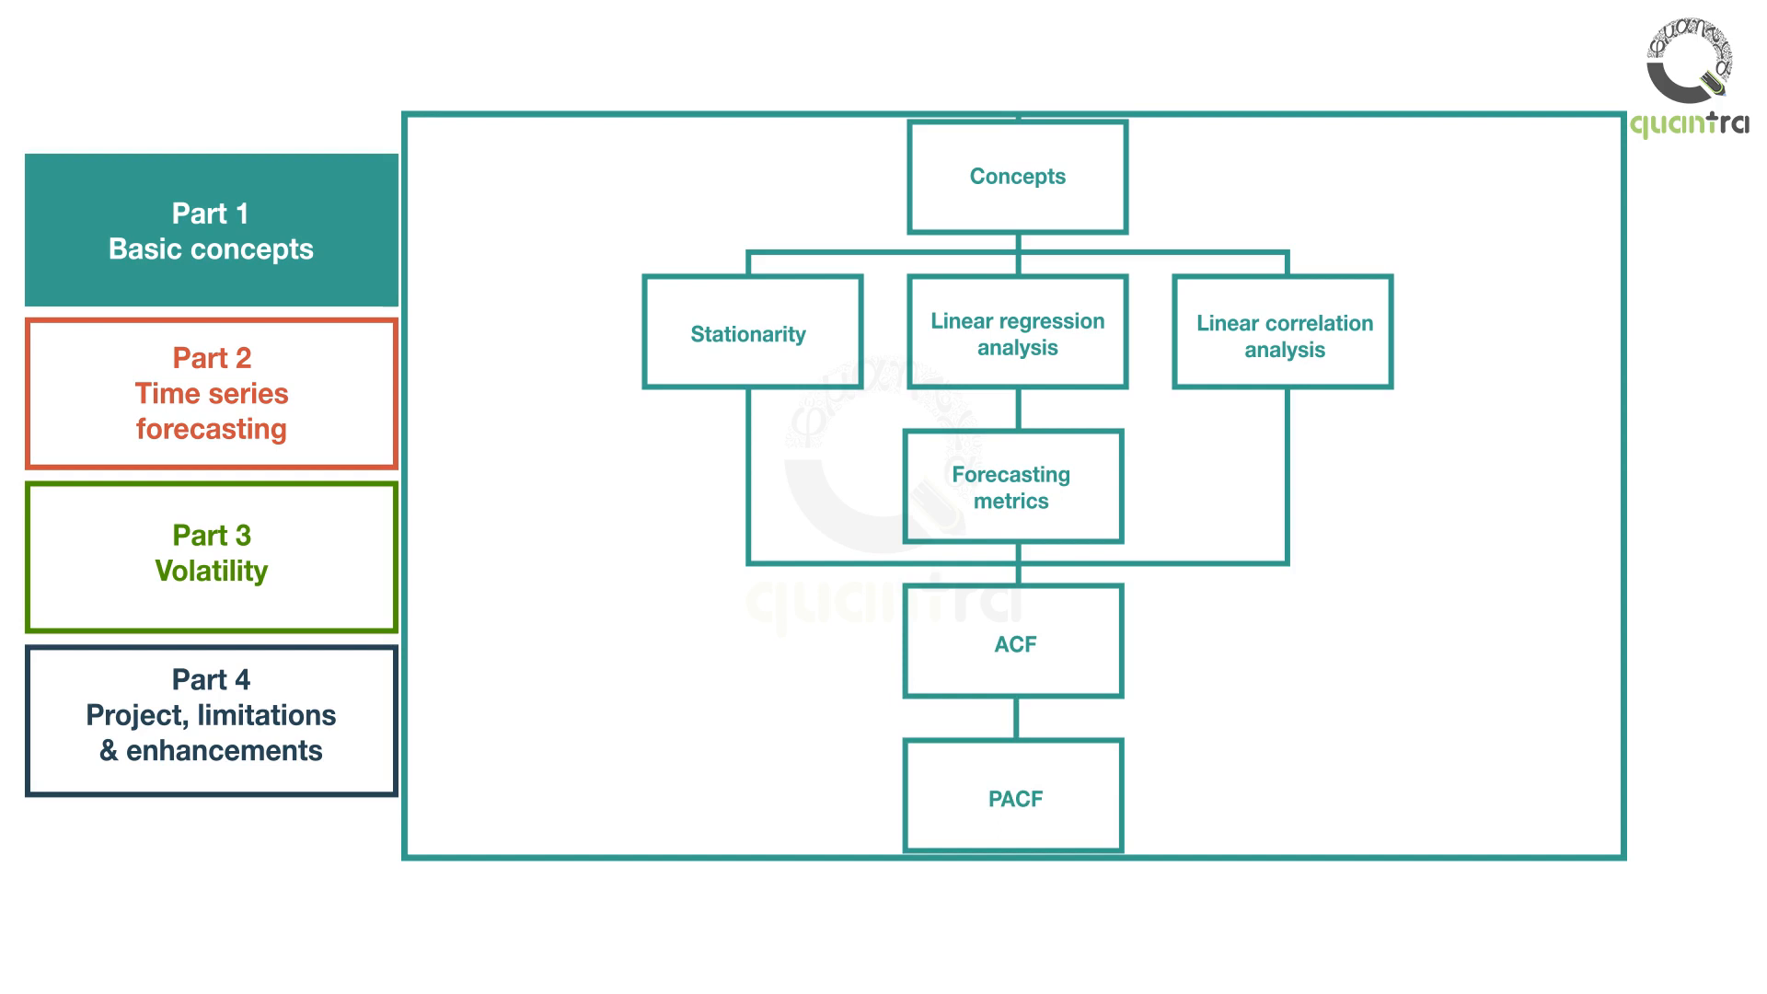
pyautogui.click(210, 392)
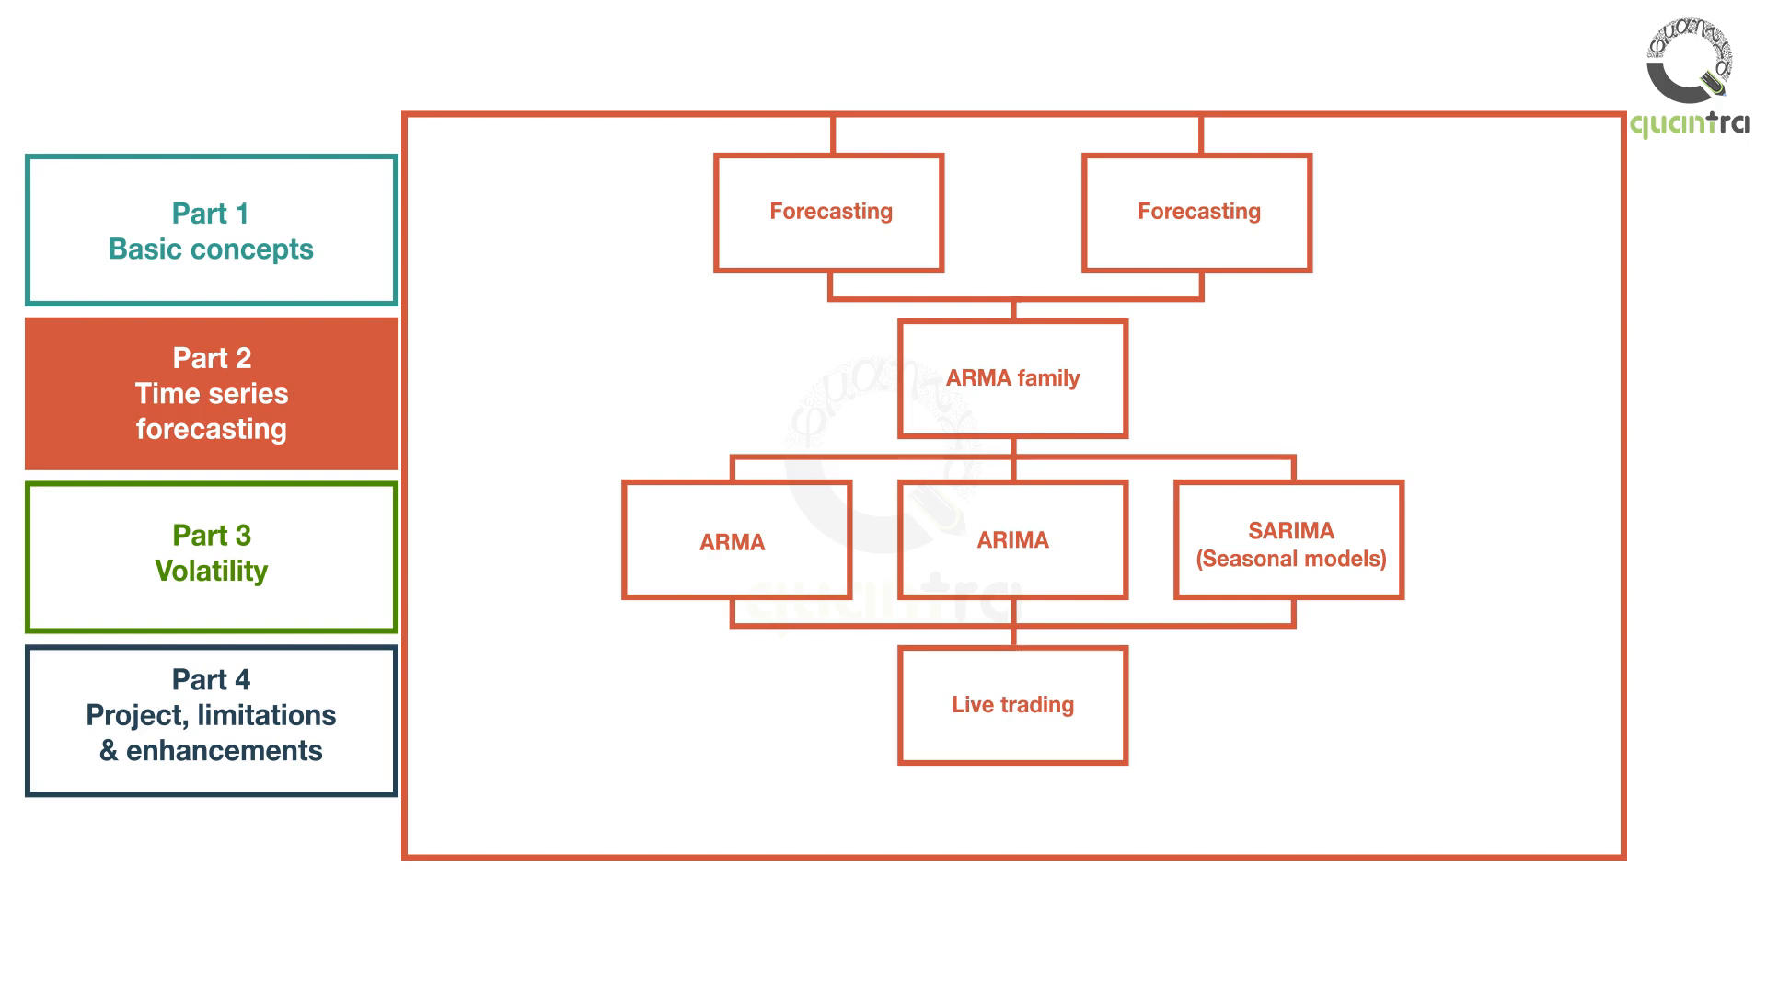
pyautogui.click(210, 559)
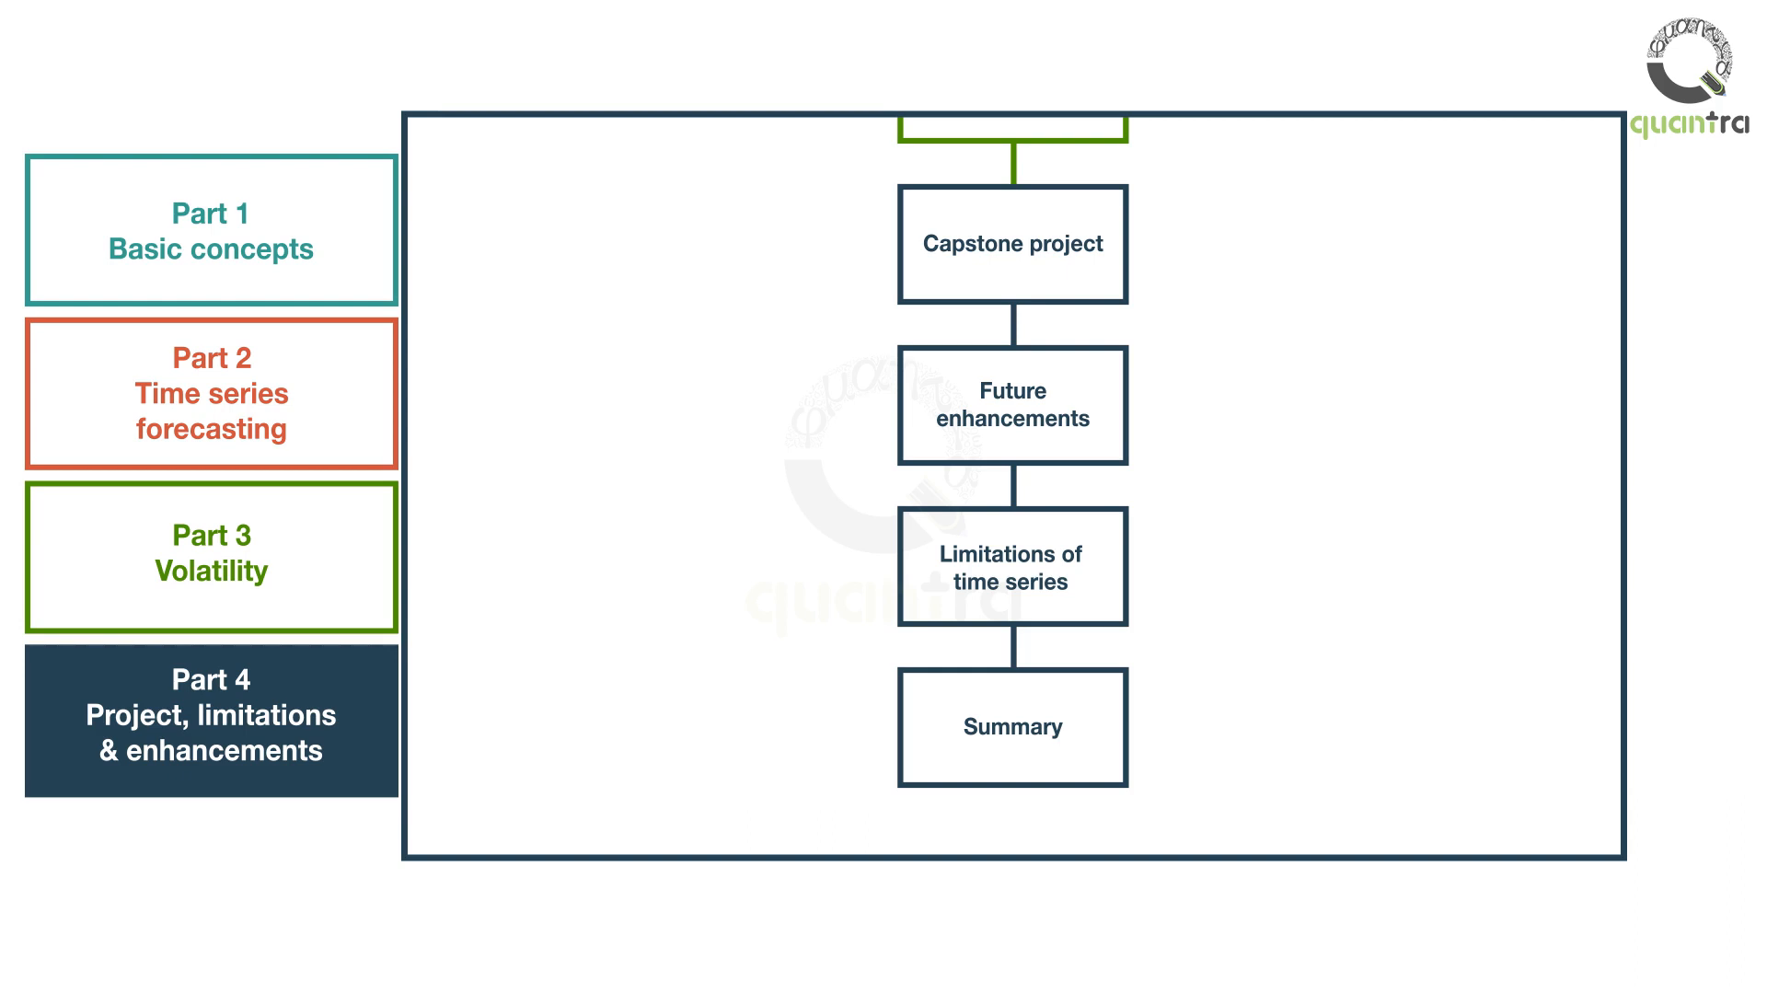
pyautogui.scroll(-3)
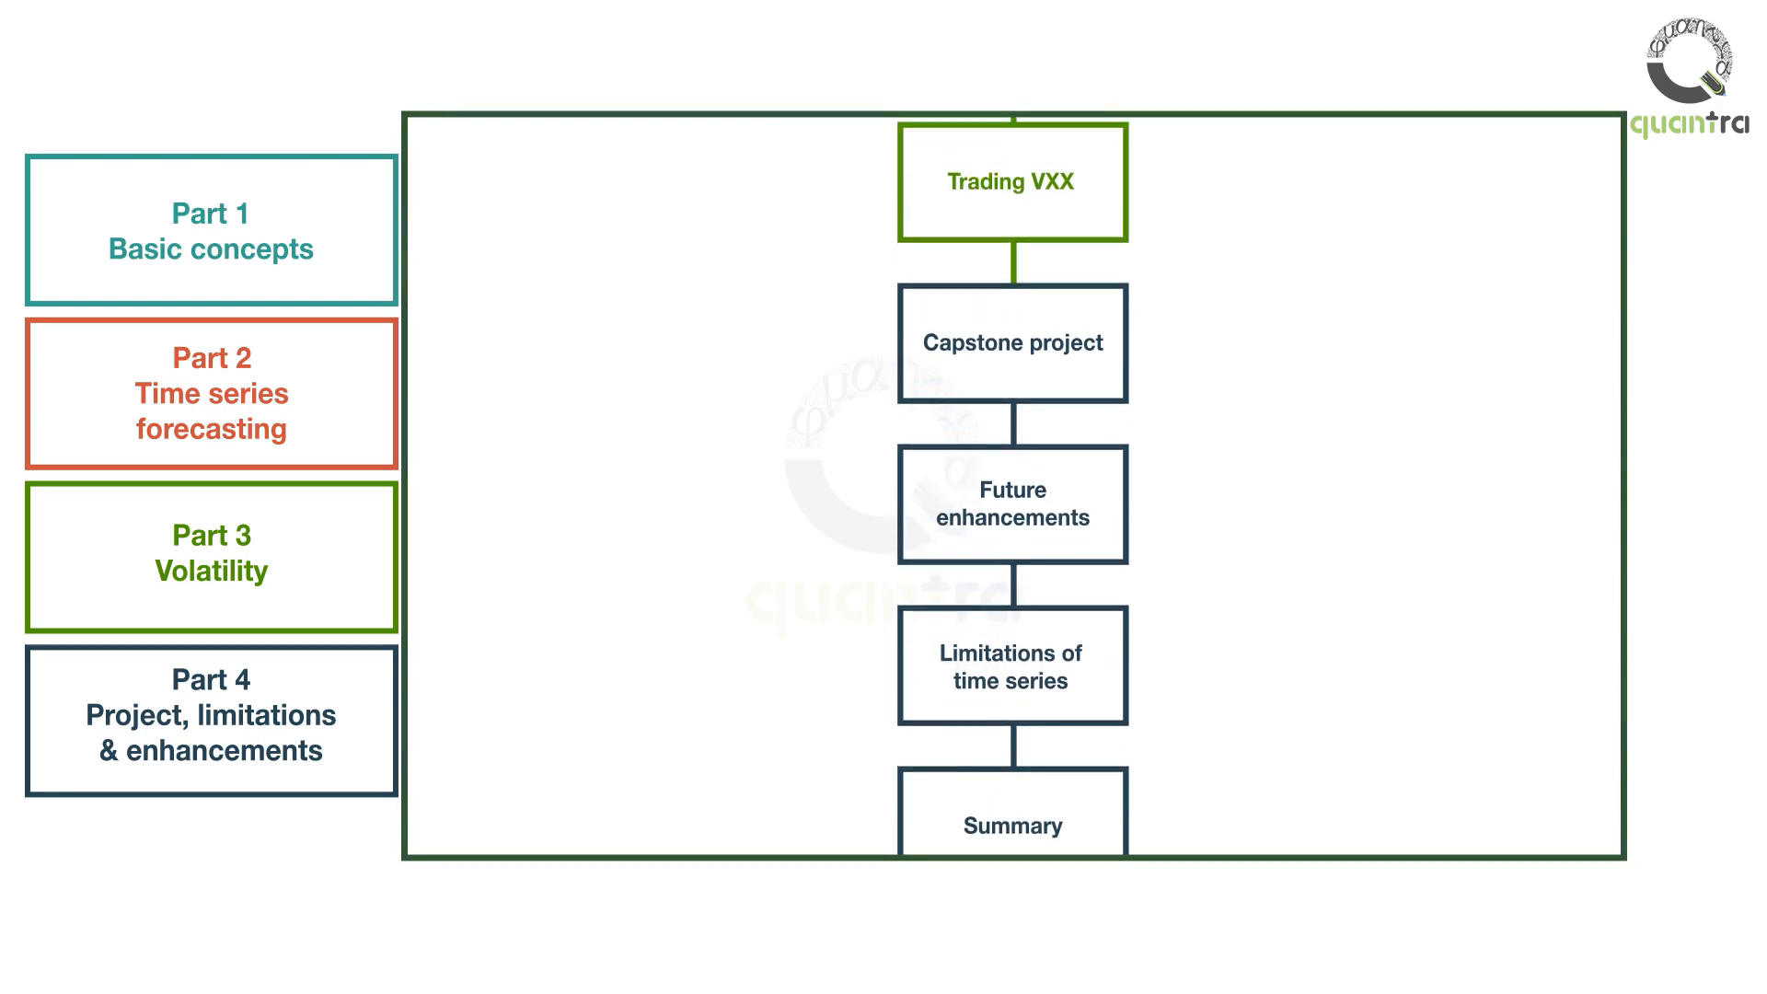